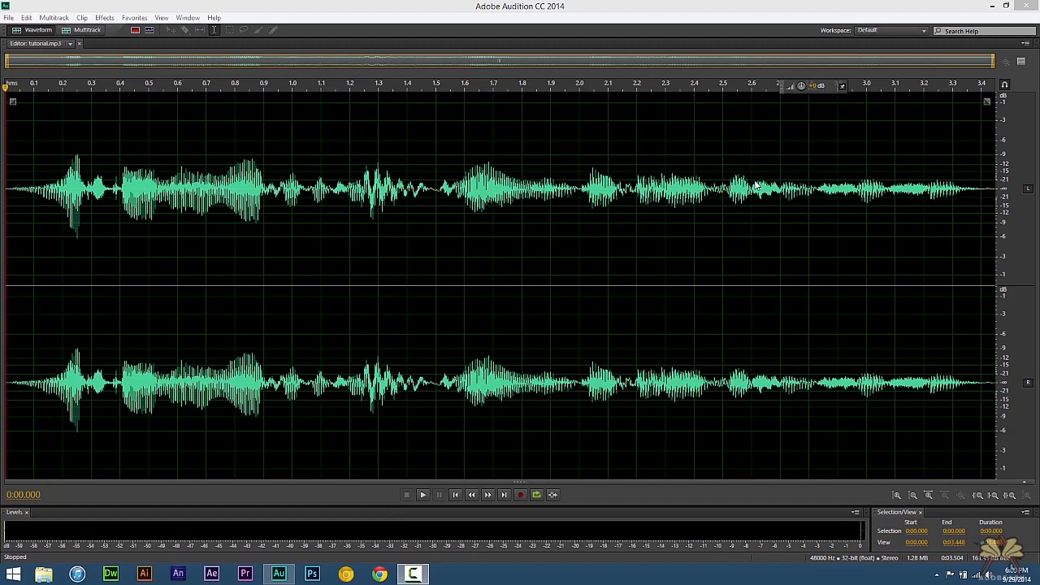
{"action": "mouse_move", "coordinate": [429, 497]}
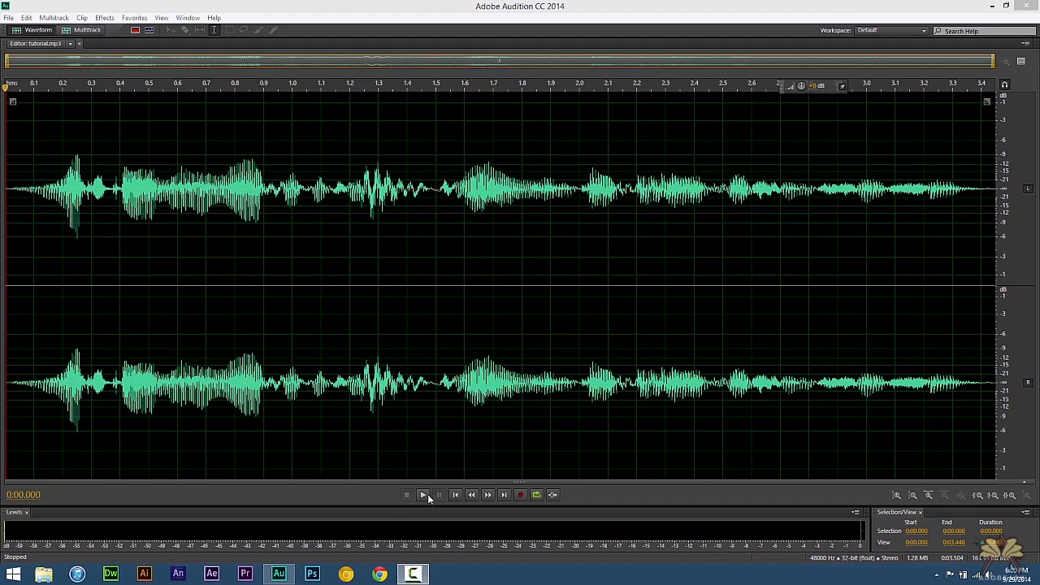
Step: Play and stop the voice recording, then launch Effects > Time and Pitch > Pitch Shifter
{"action": "left_click", "coordinate": [422, 495]}
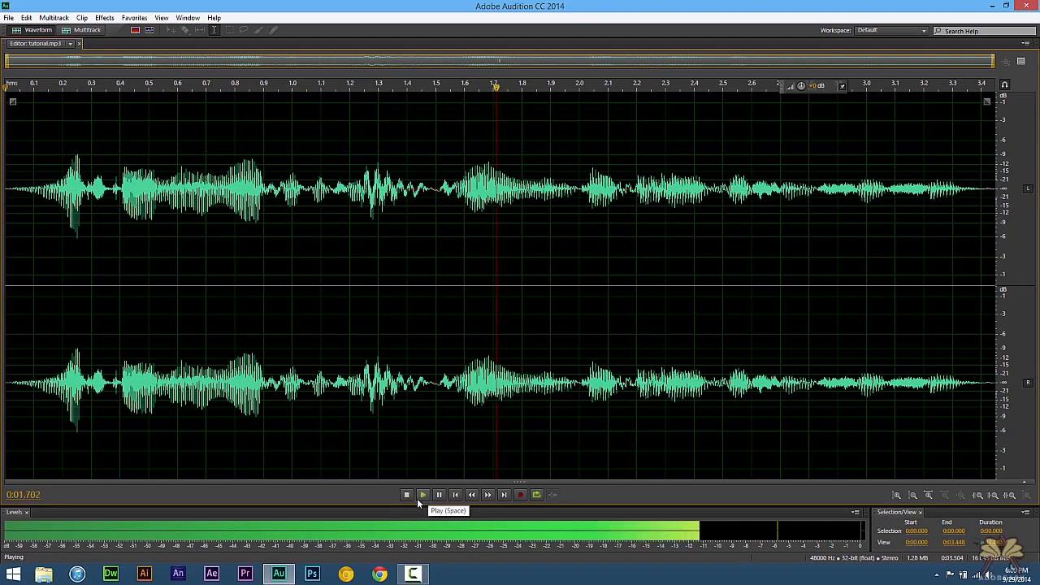
{"action": "left_click", "coordinate": [406, 494]}
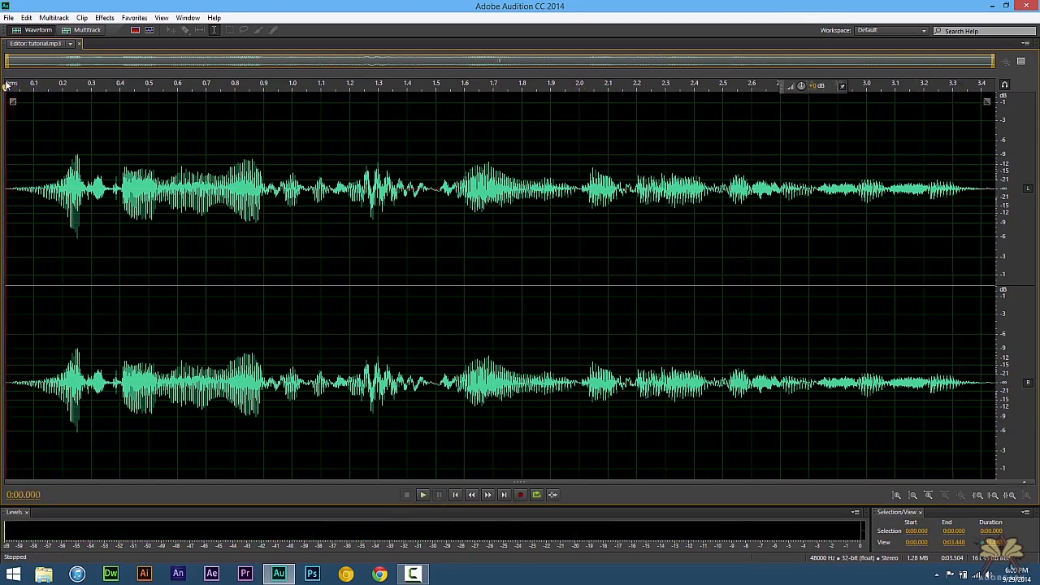
{"action": "left_click", "coordinate": [104, 16]}
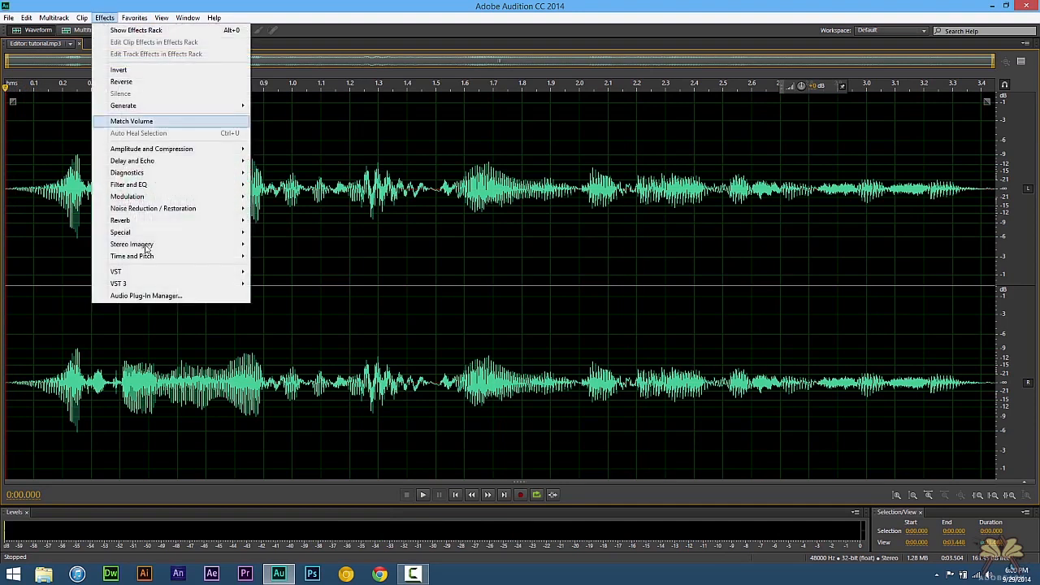
{"action": "mouse_move", "coordinate": [132, 257]}
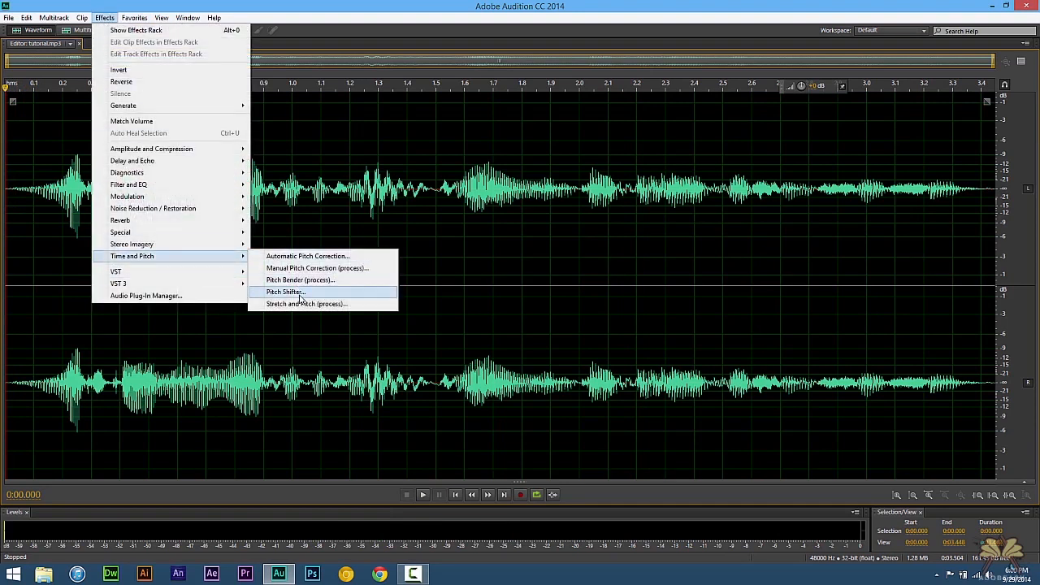
{"action": "left_click", "coordinate": [286, 293]}
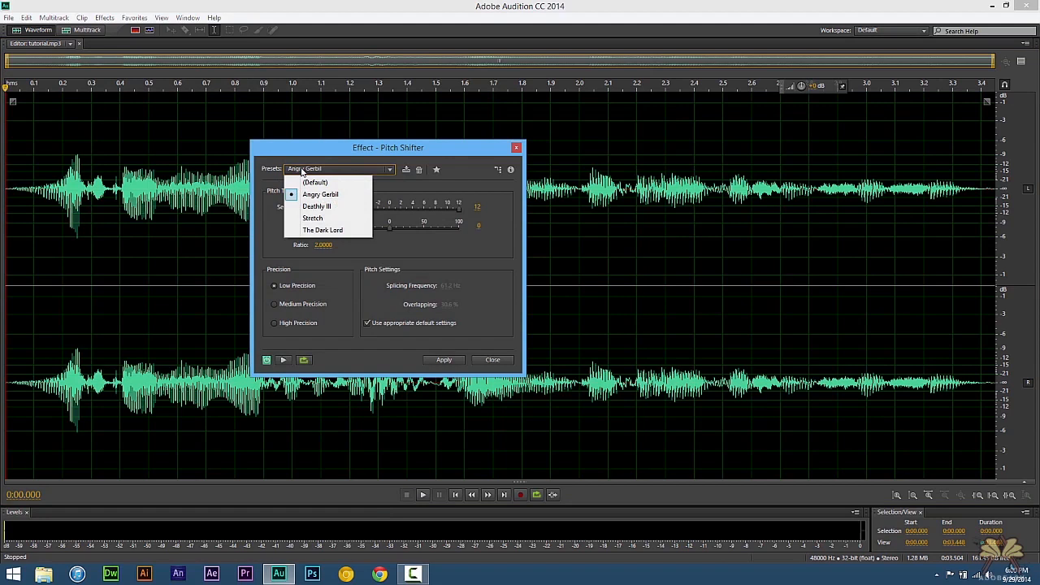
Step: Choose a starting preset and switch the pitch shift to Medium Precision
{"action": "left_click", "coordinate": [315, 182]}
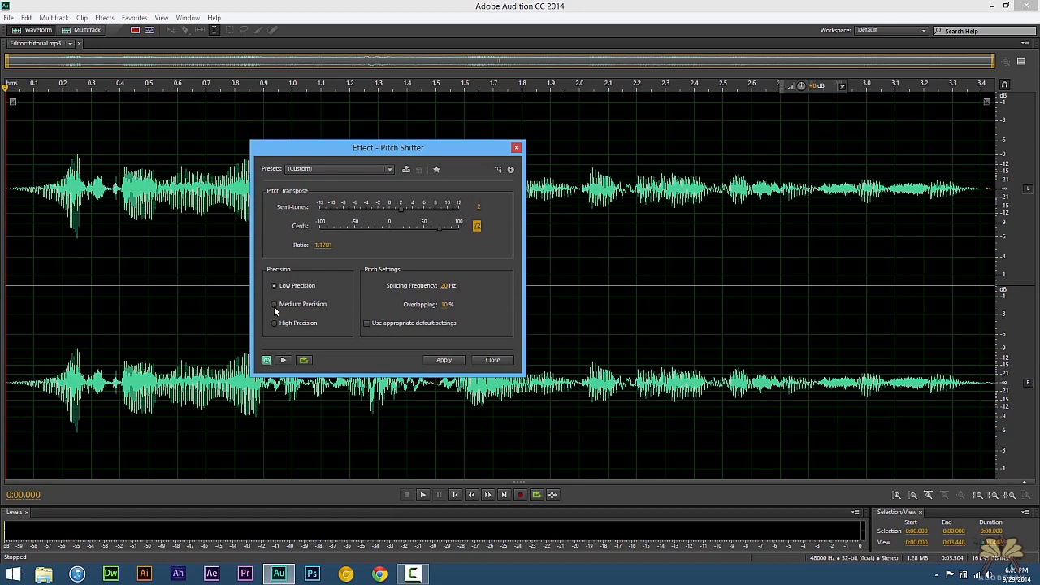
{"action": "left_click", "coordinate": [273, 304]}
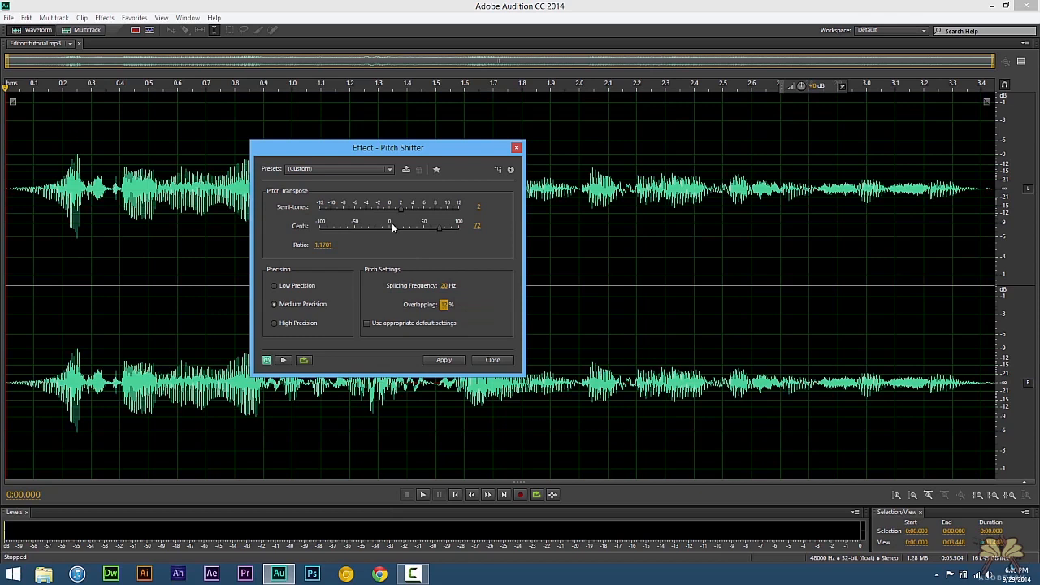
{"action": "mouse_move", "coordinate": [304, 361]}
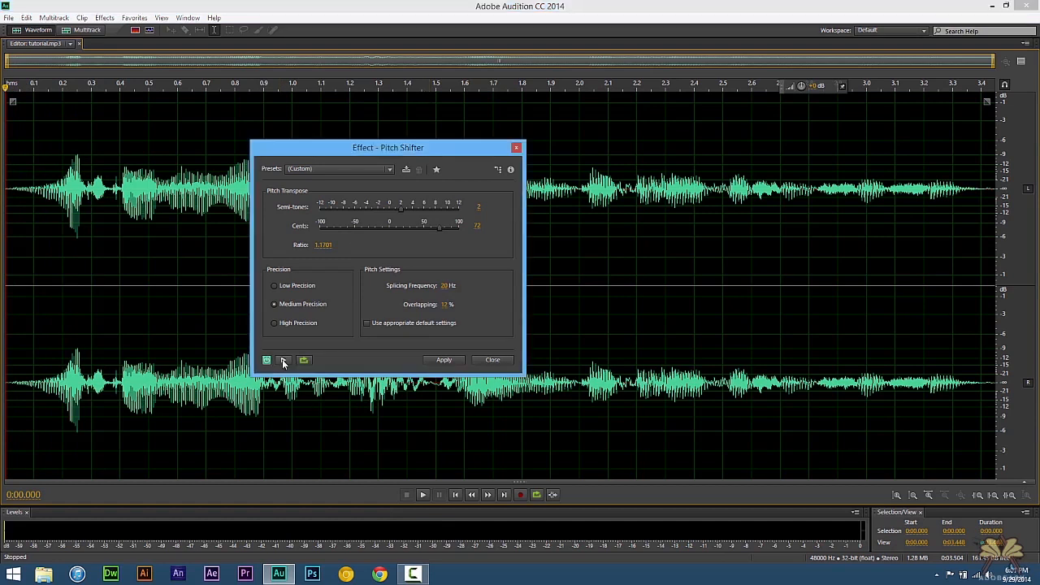
Step: Preview the custom pitch-shifted voice and stop the preview
{"action": "left_click", "coordinate": [422, 494]}
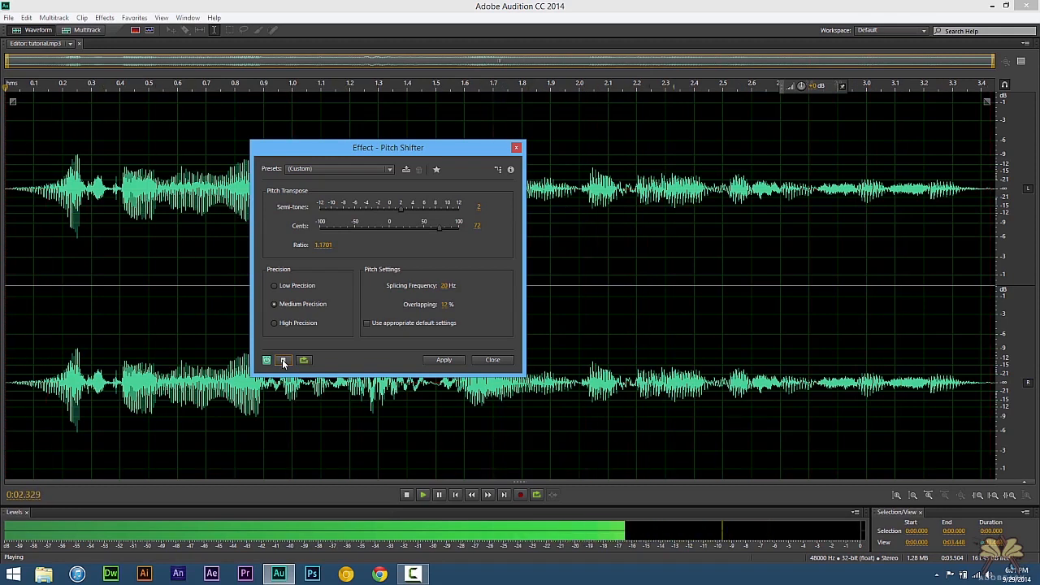
{"action": "left_click", "coordinate": [406, 494]}
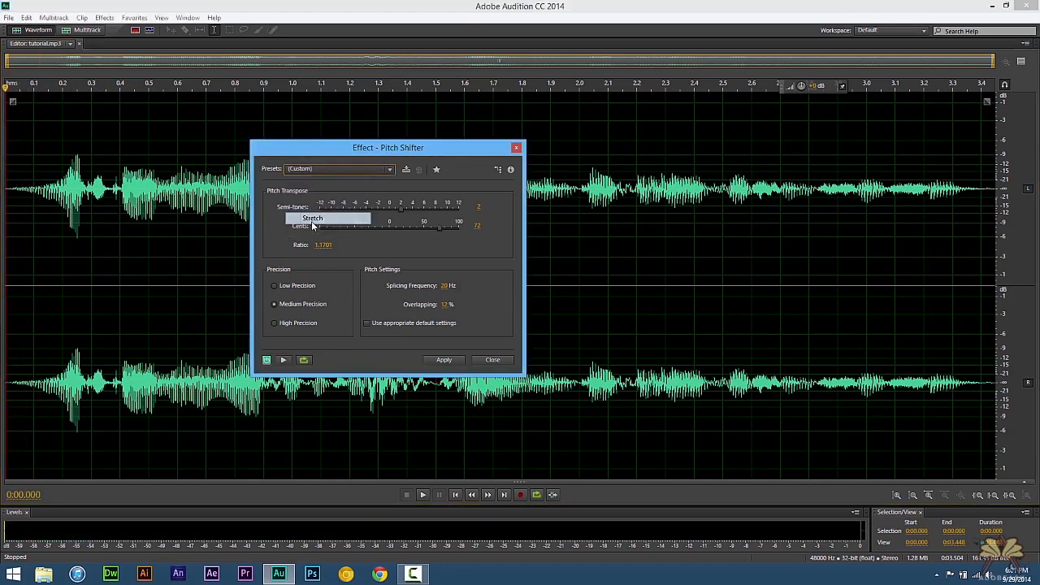
Step: Select the Stretch preset and preview it on the voice, then stop
{"action": "left_click", "coordinate": [313, 218]}
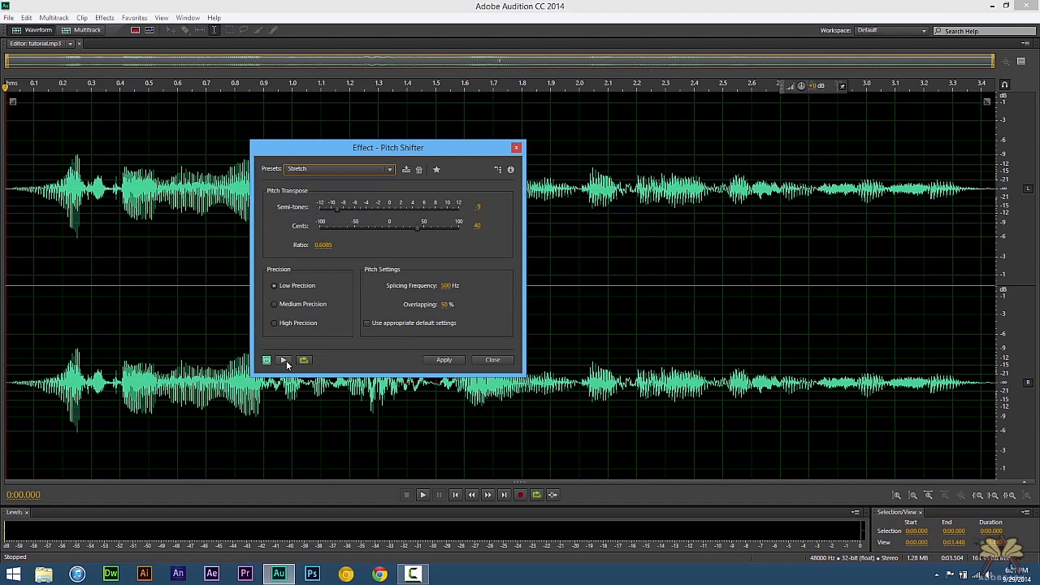
{"action": "left_click", "coordinate": [283, 361]}
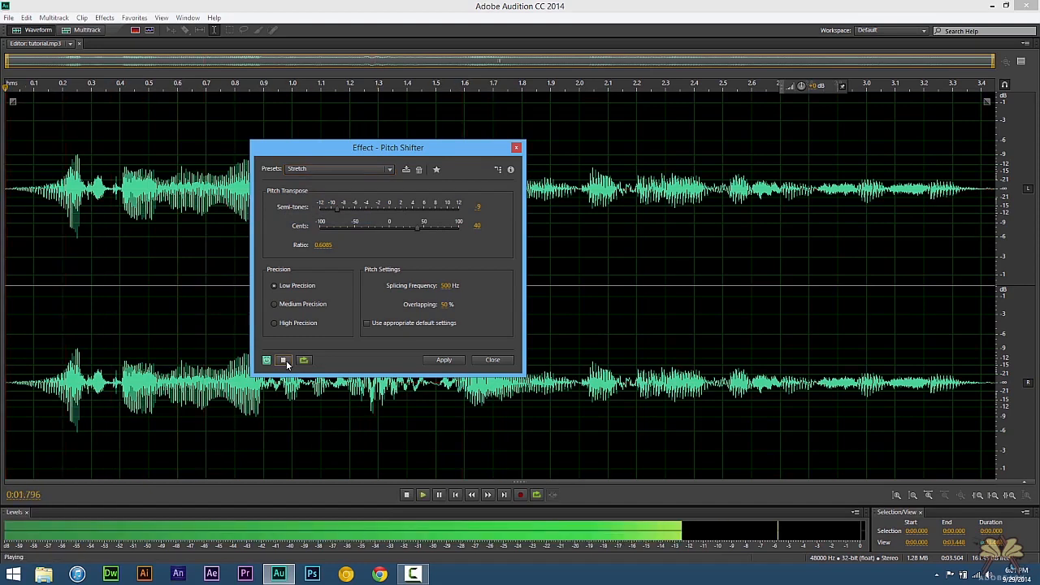
{"action": "left_click", "coordinate": [406, 495]}
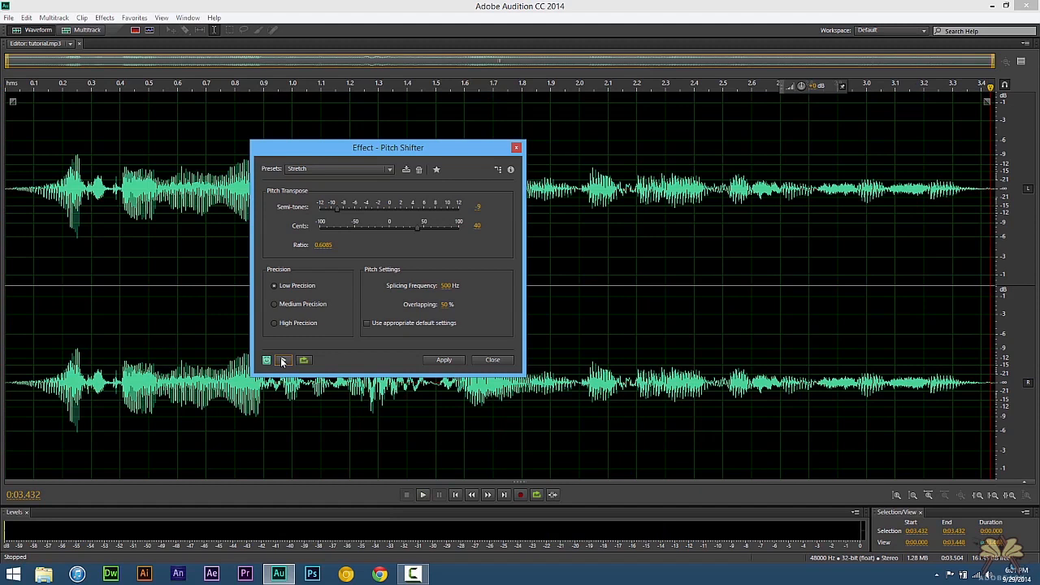
{"action": "mouse_move", "coordinate": [298, 346]}
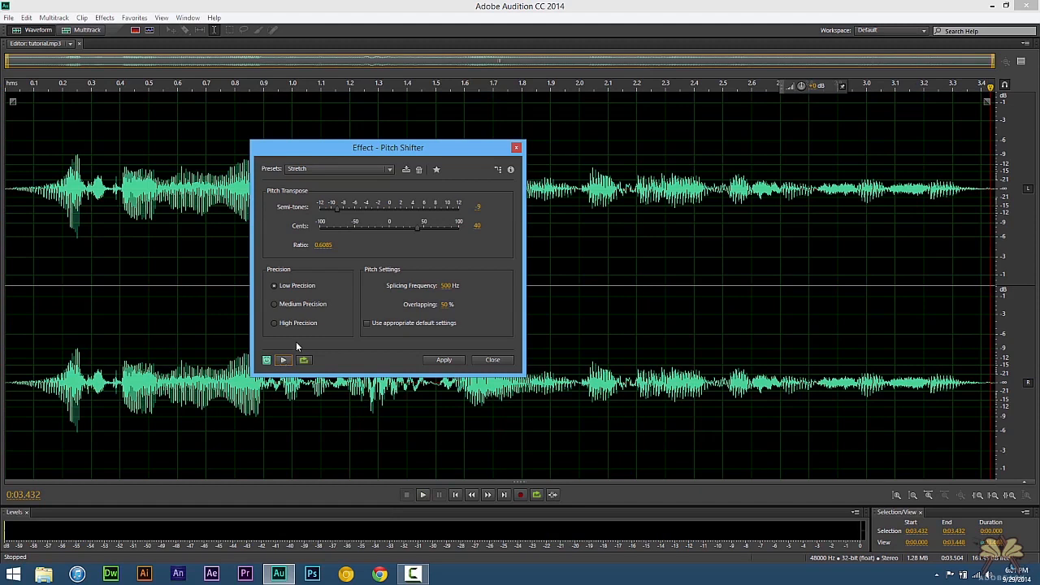
{"action": "mouse_move", "coordinate": [324, 231]}
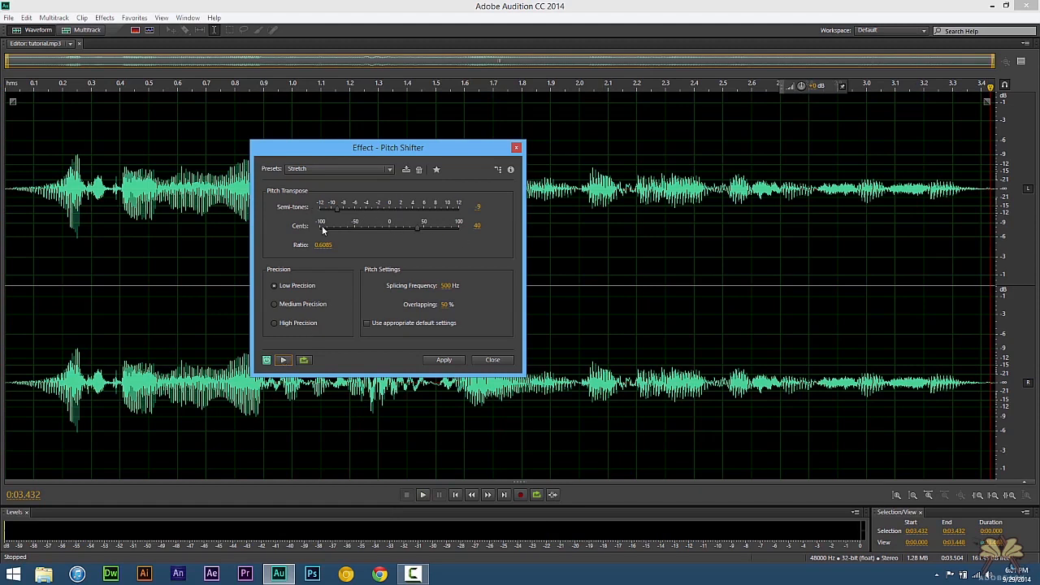
Step: Move the Pitch Shifter window aside and apply the Stretch pitch shift to the clip
{"action": "left_click_drag", "start_coordinate": [388, 147], "coordinate": [408, 115]}
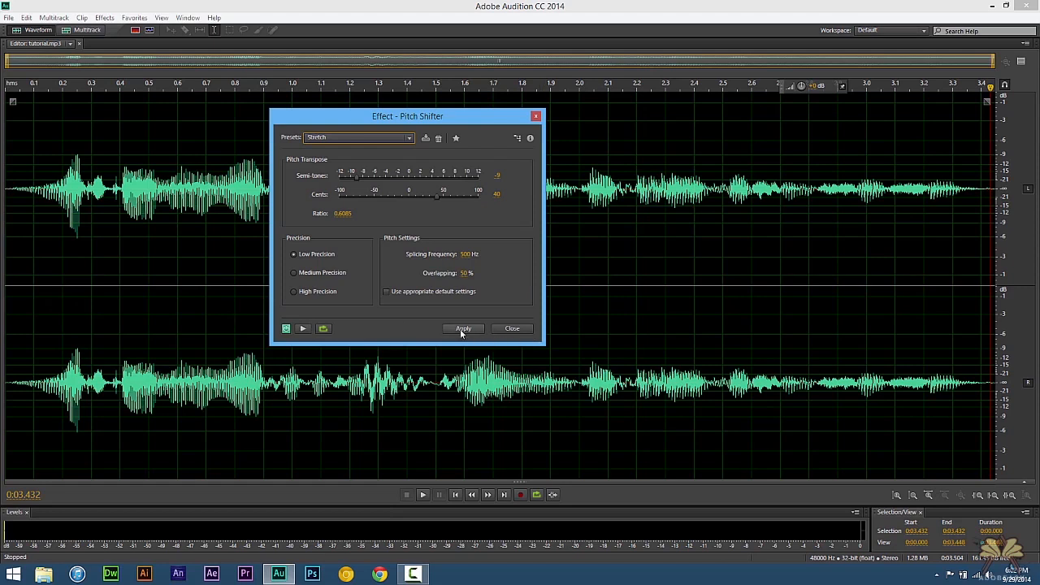
{"action": "left_click", "coordinate": [463, 328]}
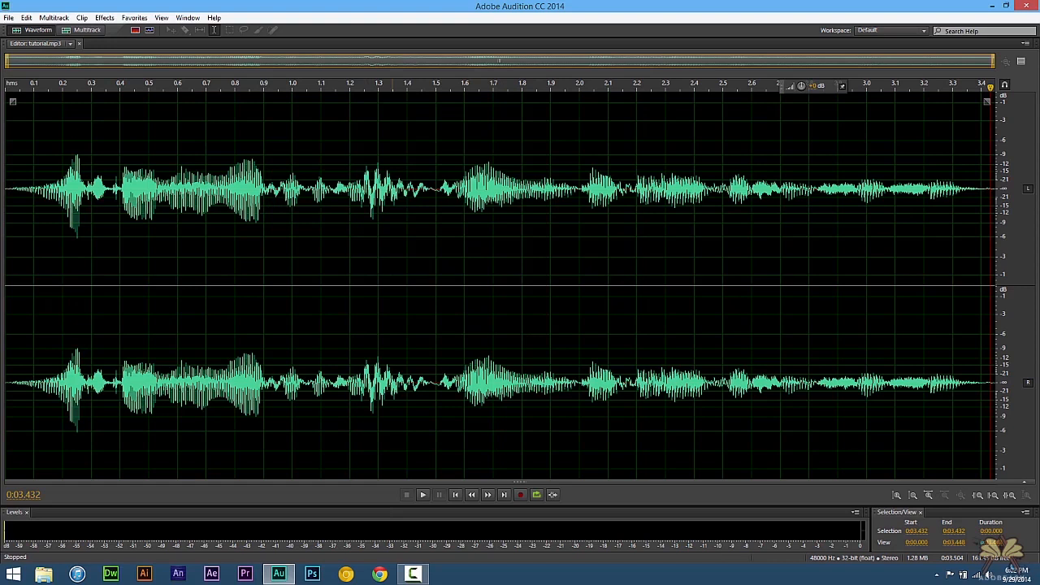